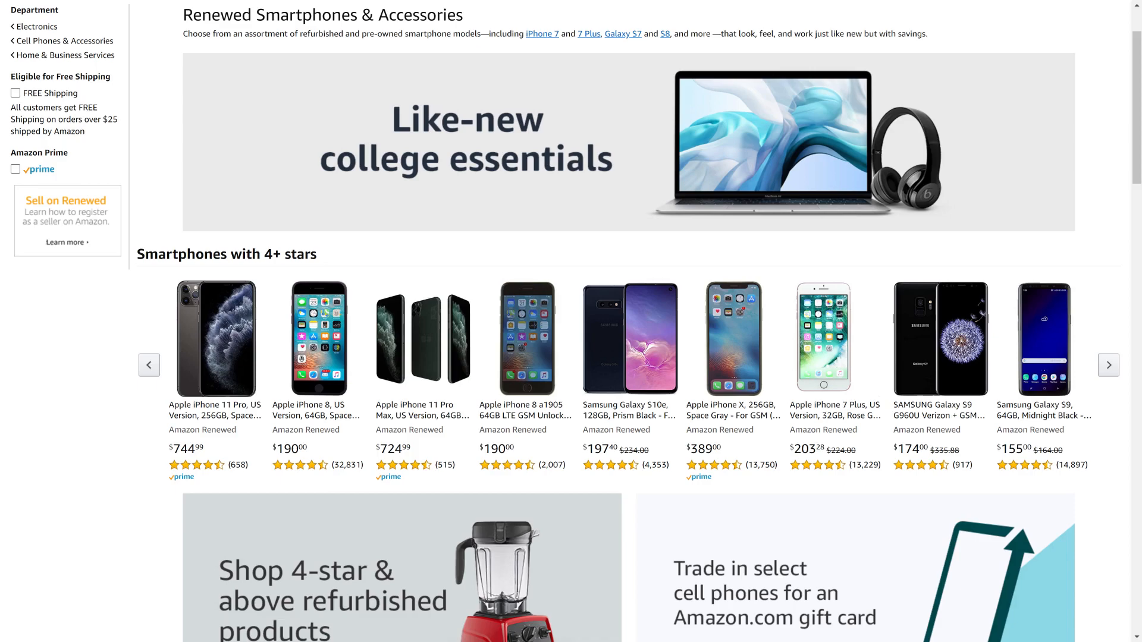
# Scroll down the Incorrect Password lockout screen to view the reset options
pyautogui.scroll(-3)
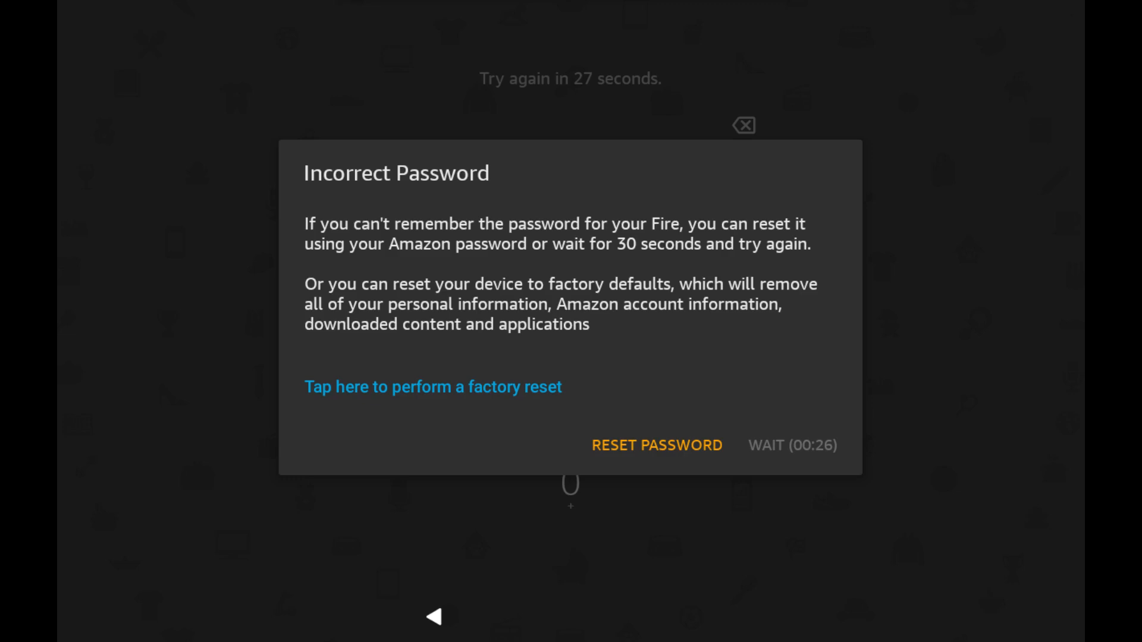
pyautogui.click(656, 445)
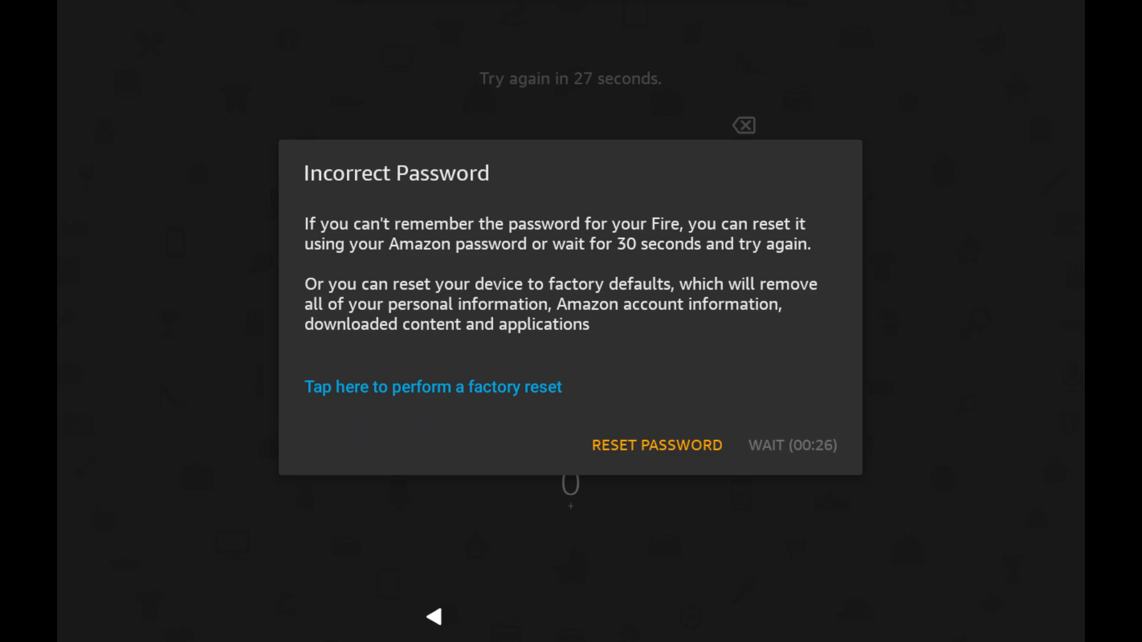
pyautogui.click(656, 445)
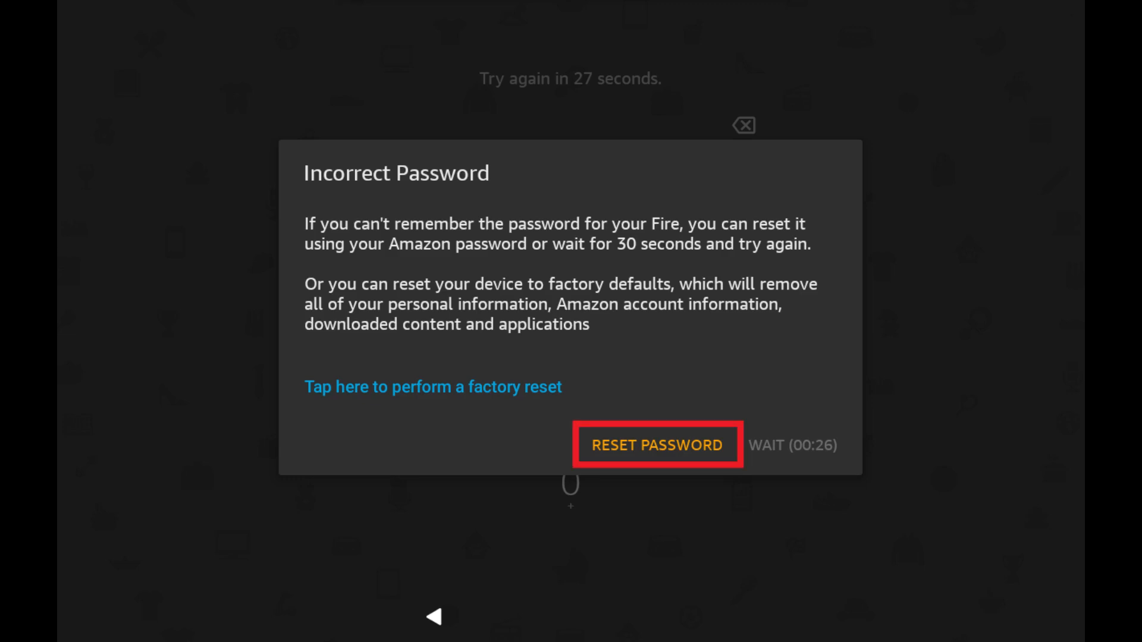
pyautogui.click(656, 445)
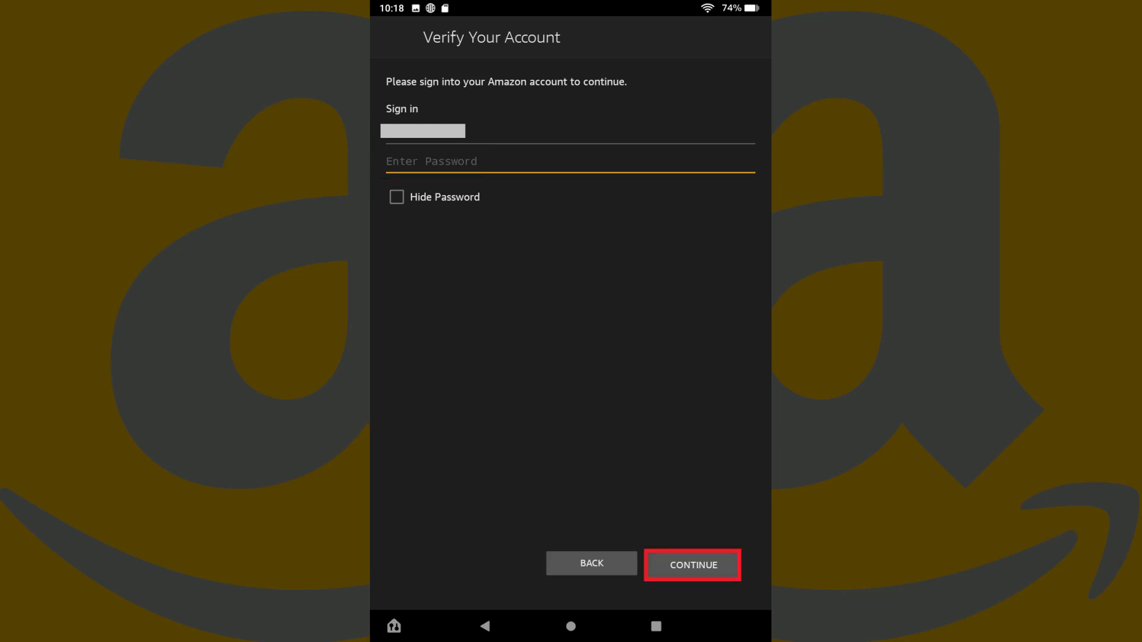
# Submit the Amazon account password to verify and reach the new PIN screen
pyautogui.click(691, 564)
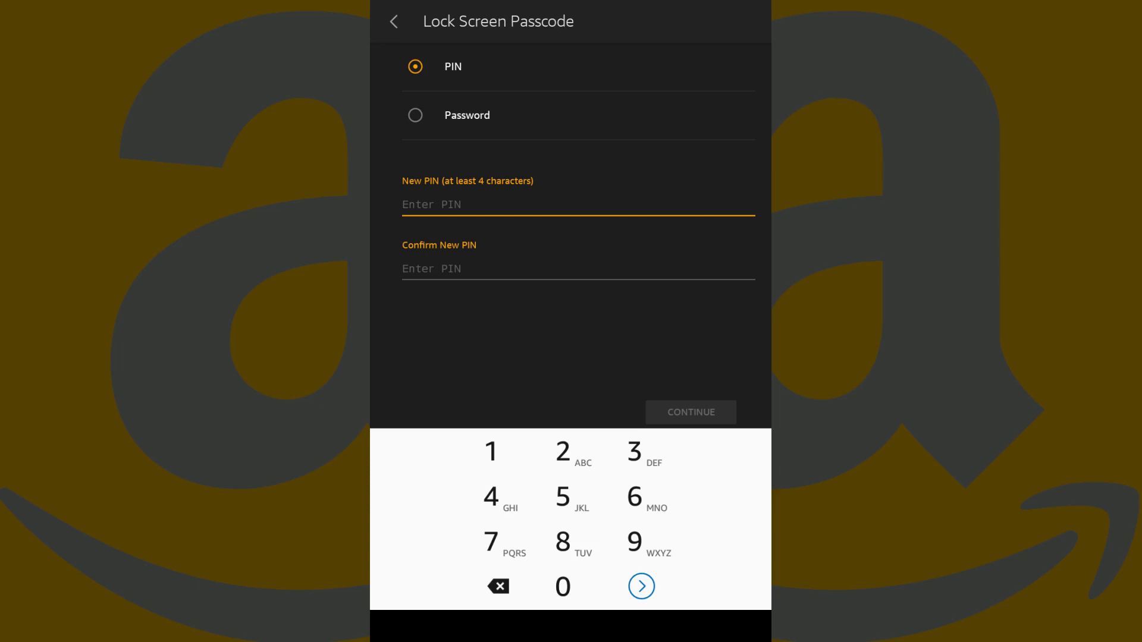